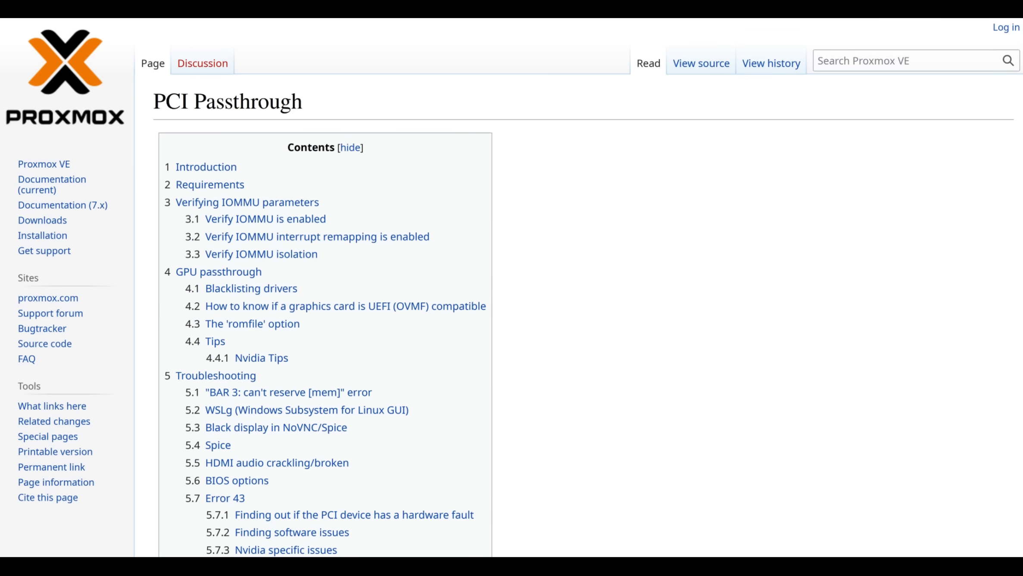
# Read further down the Proxmox PCI Passthrough wiki article before switching to the B550 GAMING X V2 listing
pyautogui.scroll(-3)
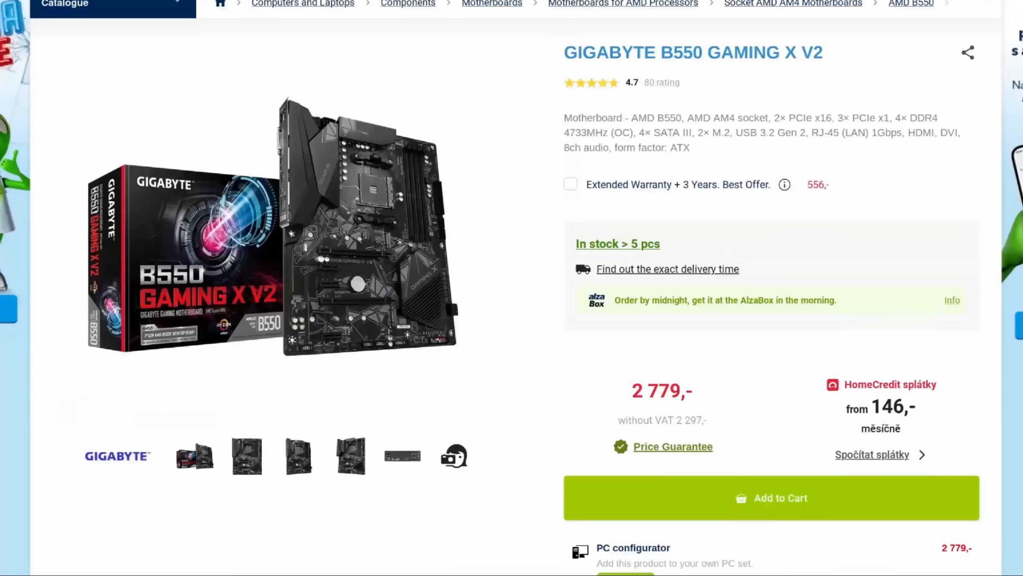
pyautogui.scroll(-3)
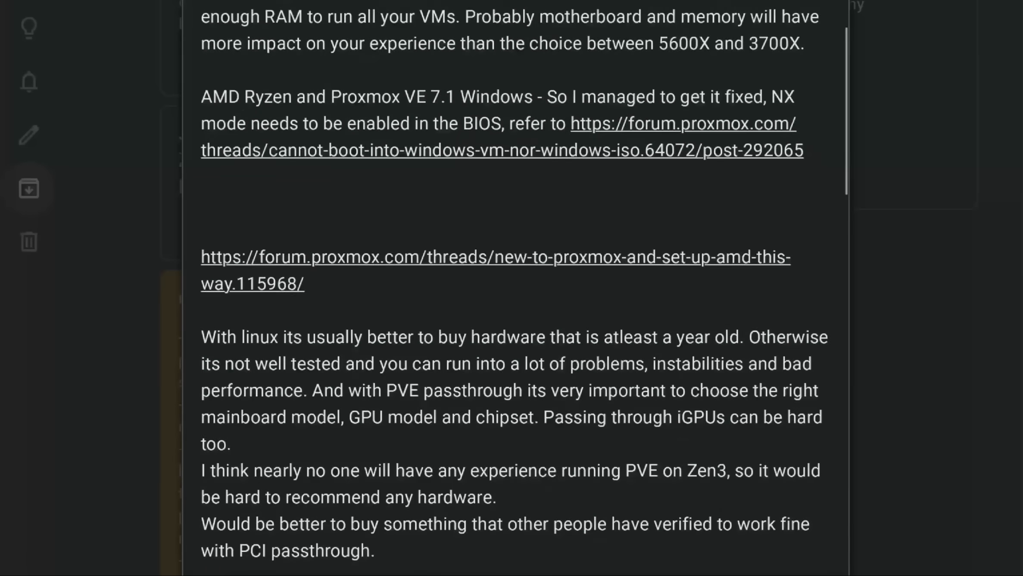
pyautogui.scroll(-3)
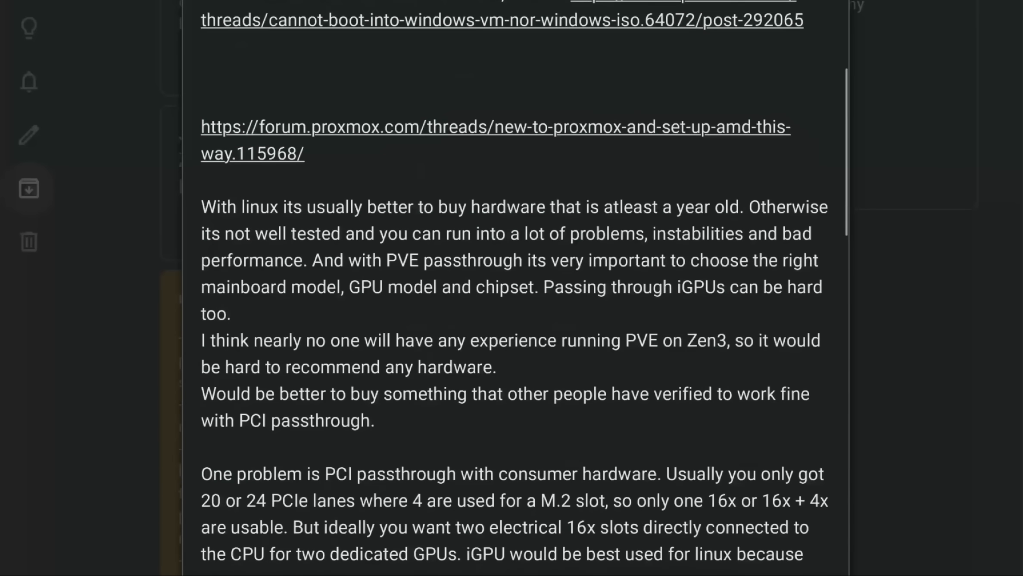
pyautogui.scroll(-3)
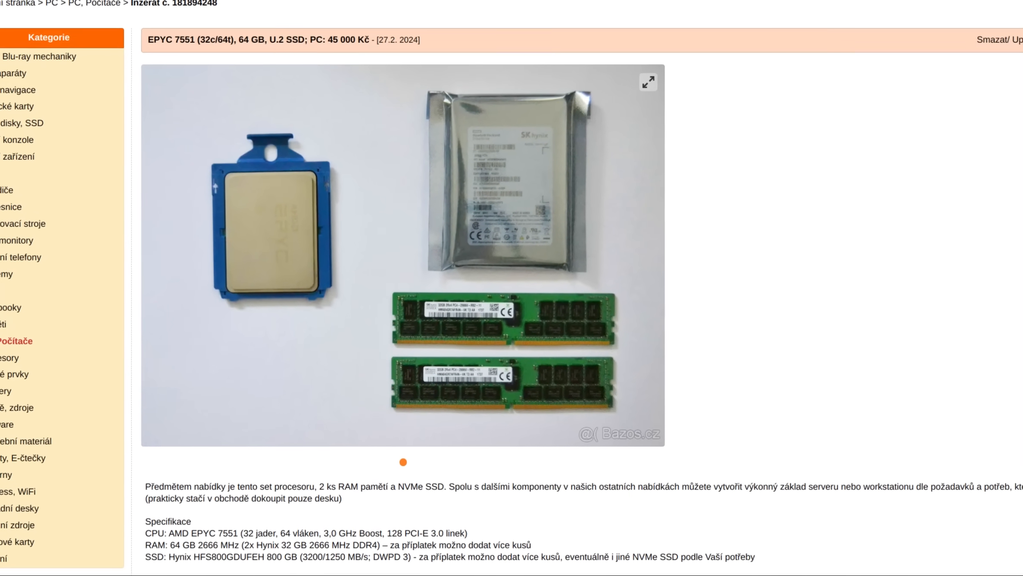
pyautogui.scroll(-3)
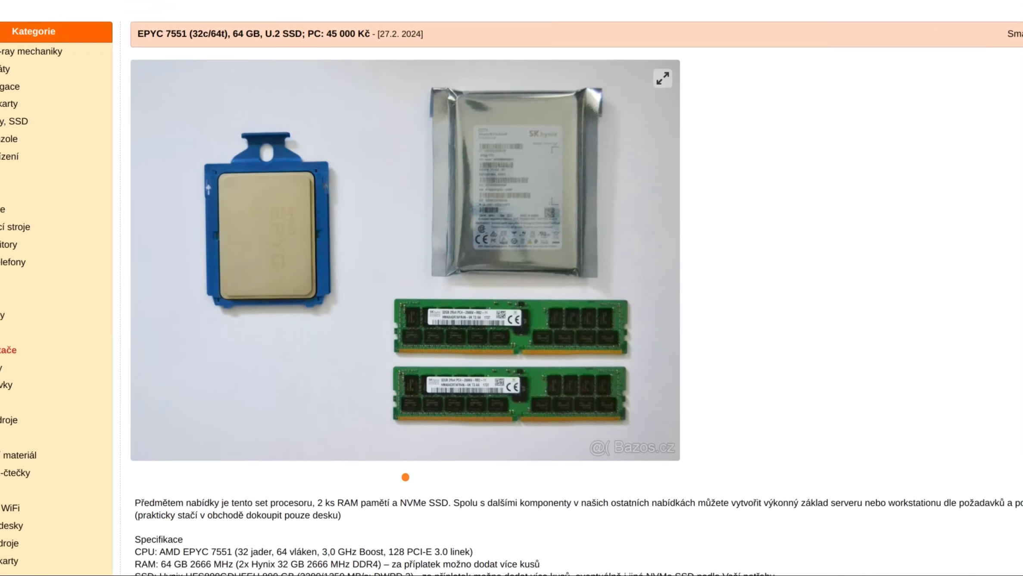
pyautogui.scroll(-3)
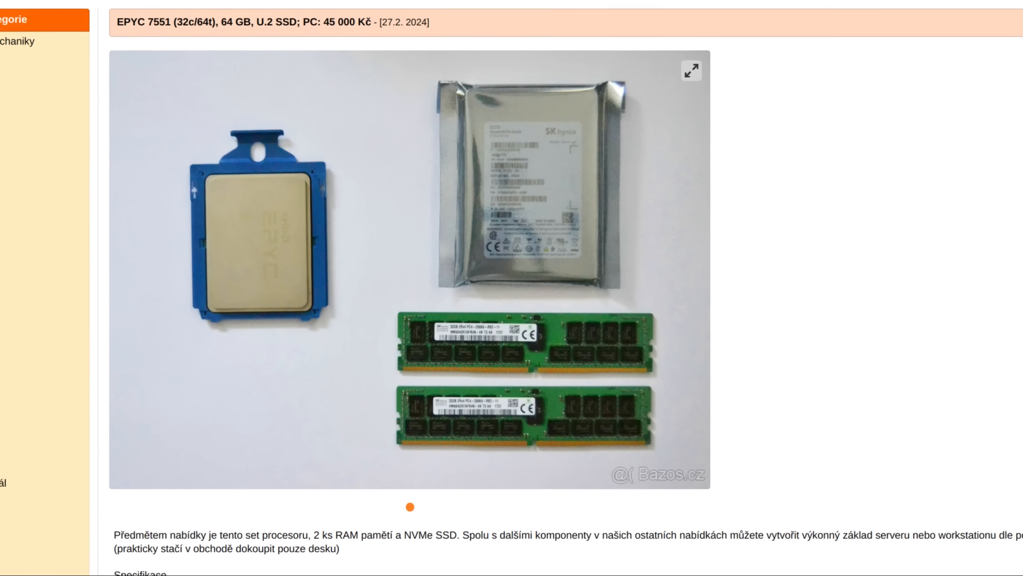
pyautogui.scroll(-3)
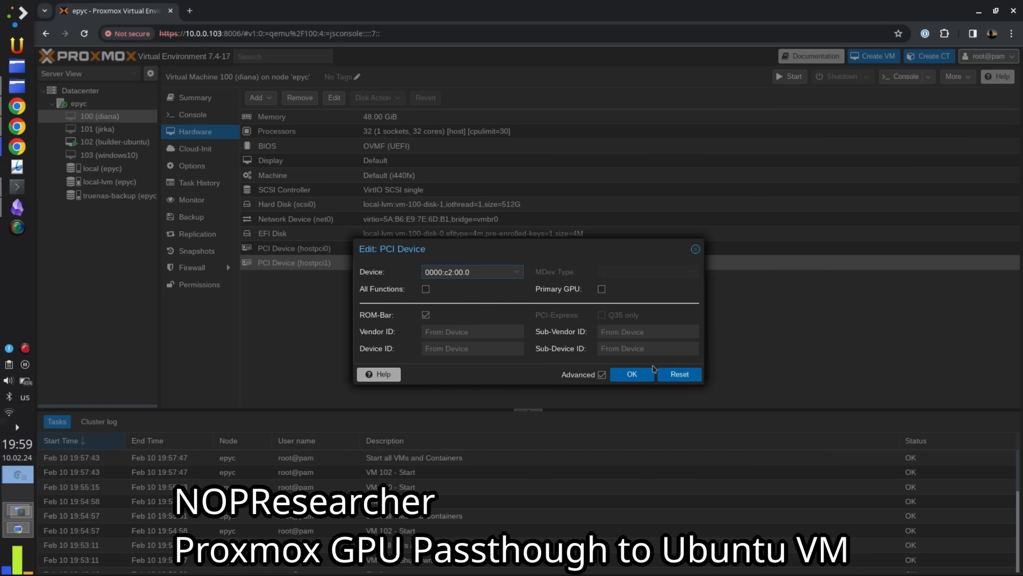
# Accept VM 100's PCI device settings and show VM 101 (jirka) with its two passed-through PCI devices
pyautogui.click(515, 271)
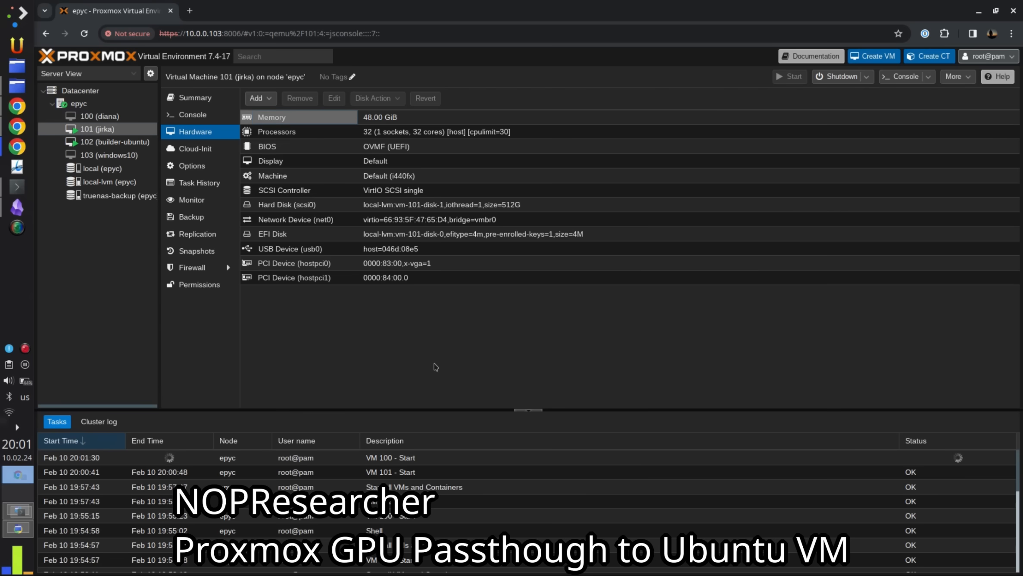
pyautogui.click(95, 116)
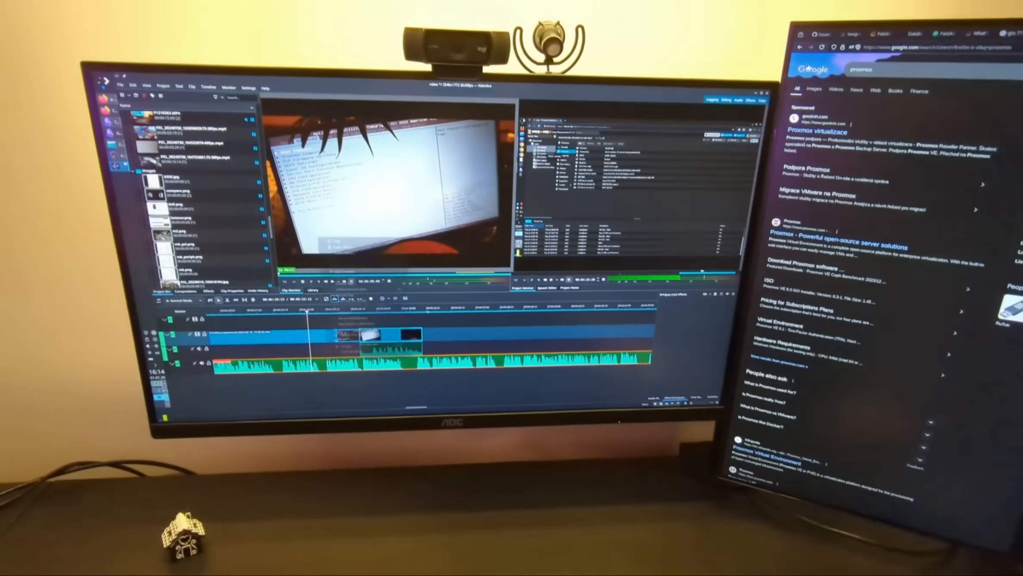
# Bring up the context menu of the clip on the Kdenlive timeline
pyautogui.rightClick(353, 333)
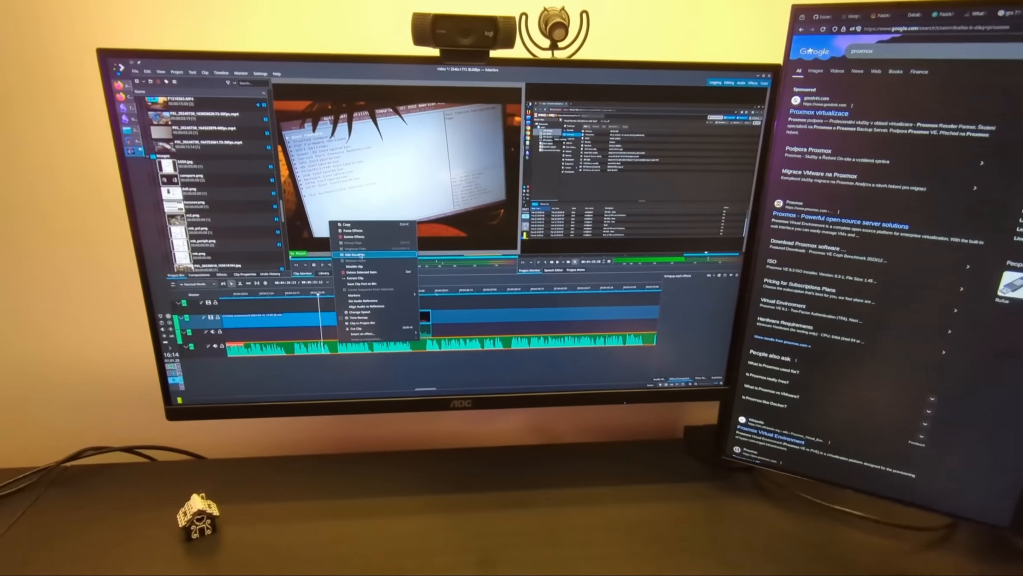